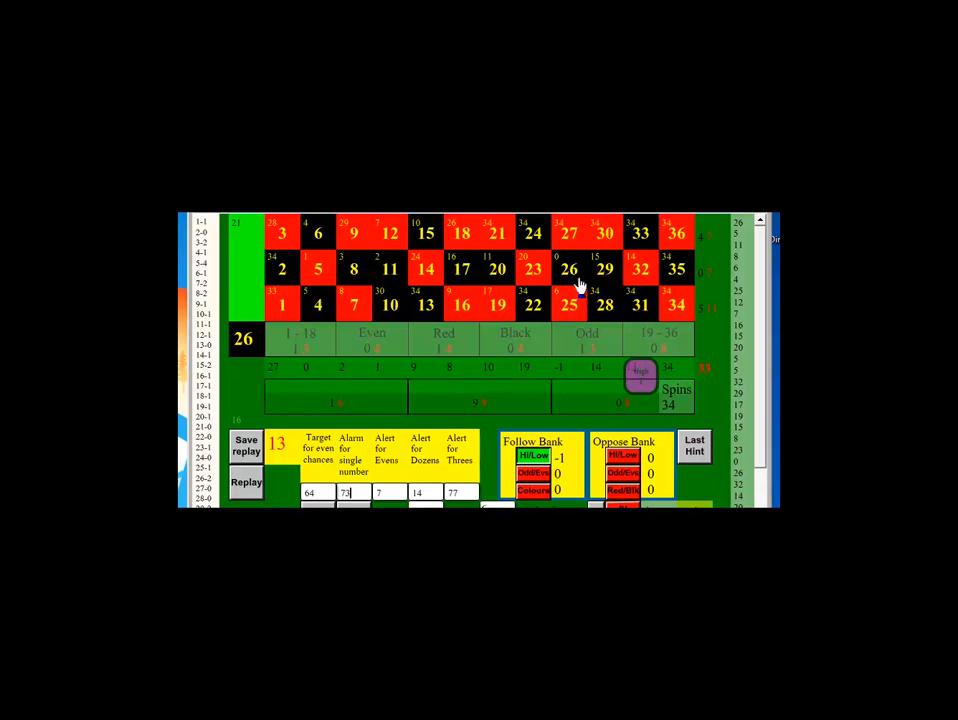
{"action": "mouse_move", "coordinate": [632, 378]}
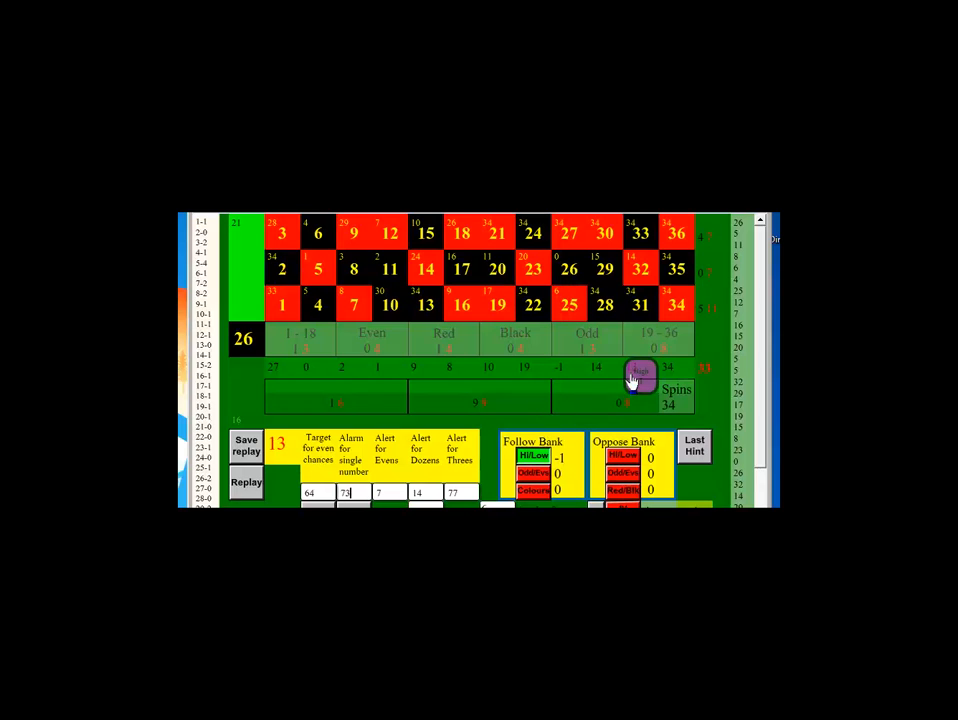
{"action": "mouse_move", "coordinate": [648, 392]}
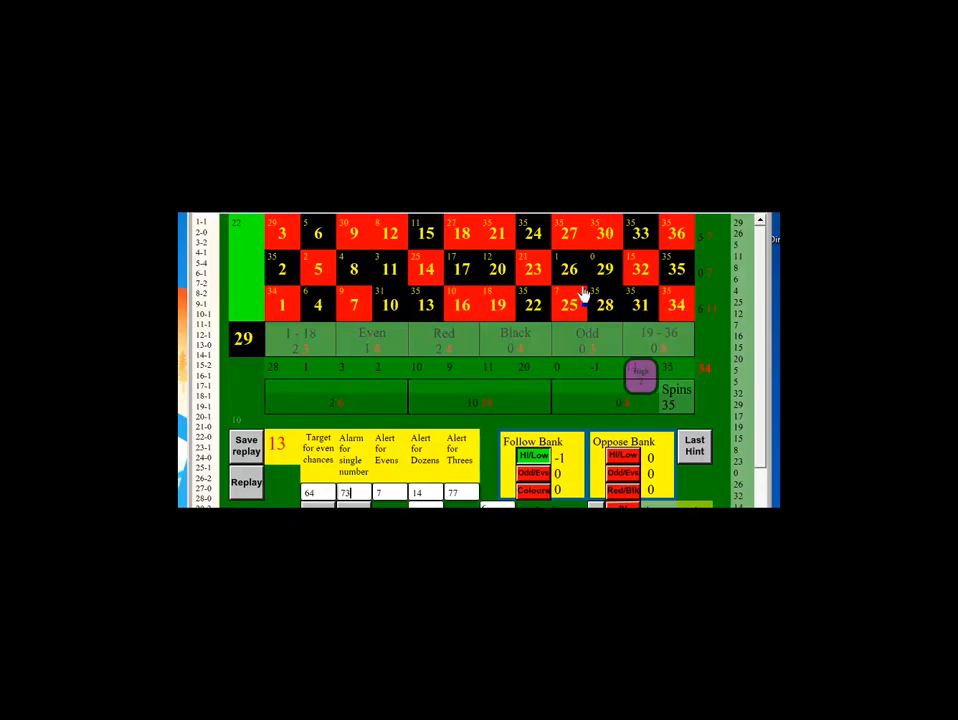
{"action": "mouse_move", "coordinate": [568, 307]}
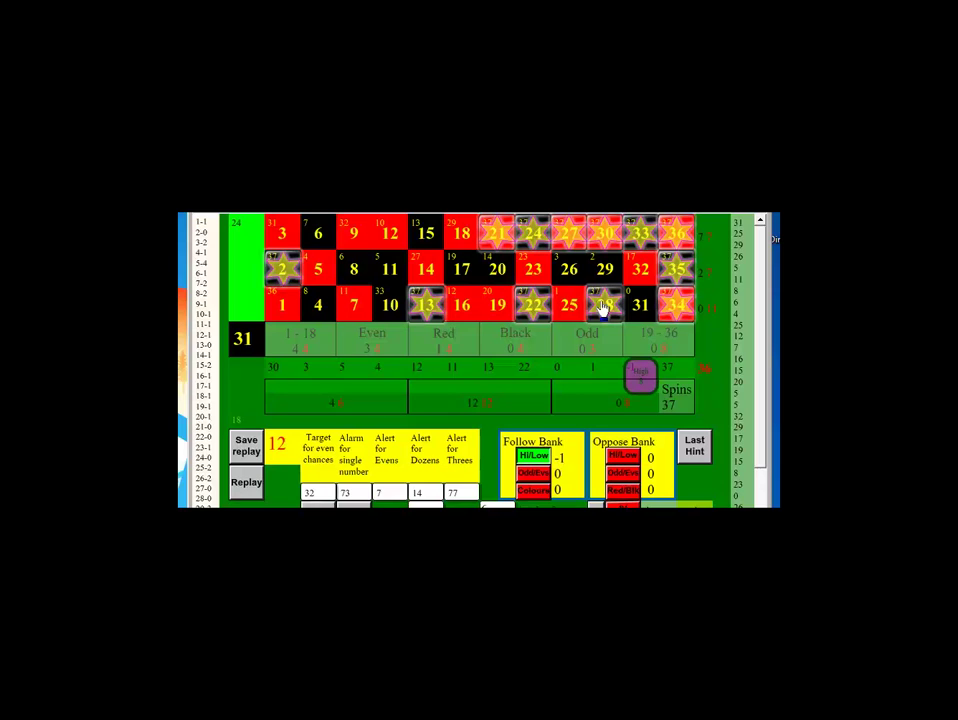
Step: Log the next spun number on the roulette board toward the 39-spin count
{"action": "left_click", "coordinate": [605, 302]}
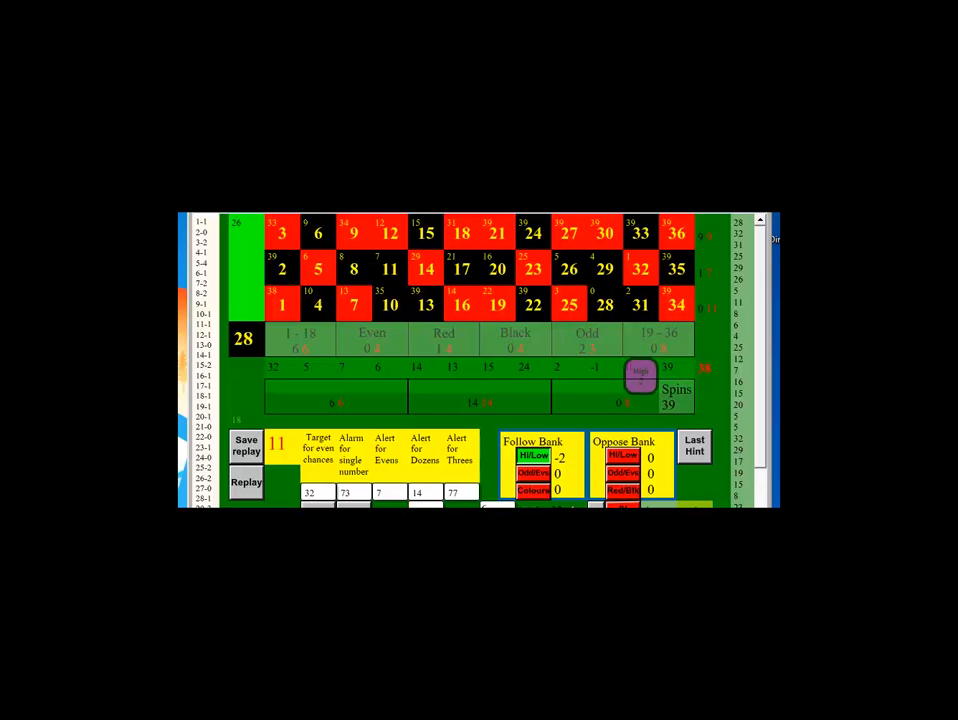
{"action": "mouse_move", "coordinate": [640, 383]}
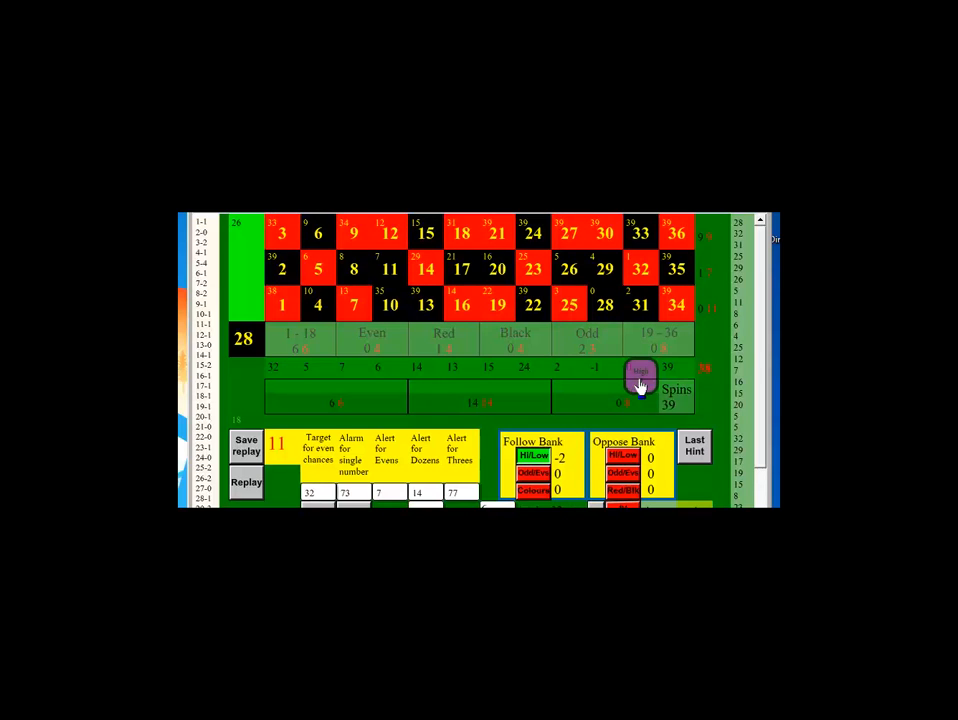
{"action": "mouse_move", "coordinate": [545, 434]}
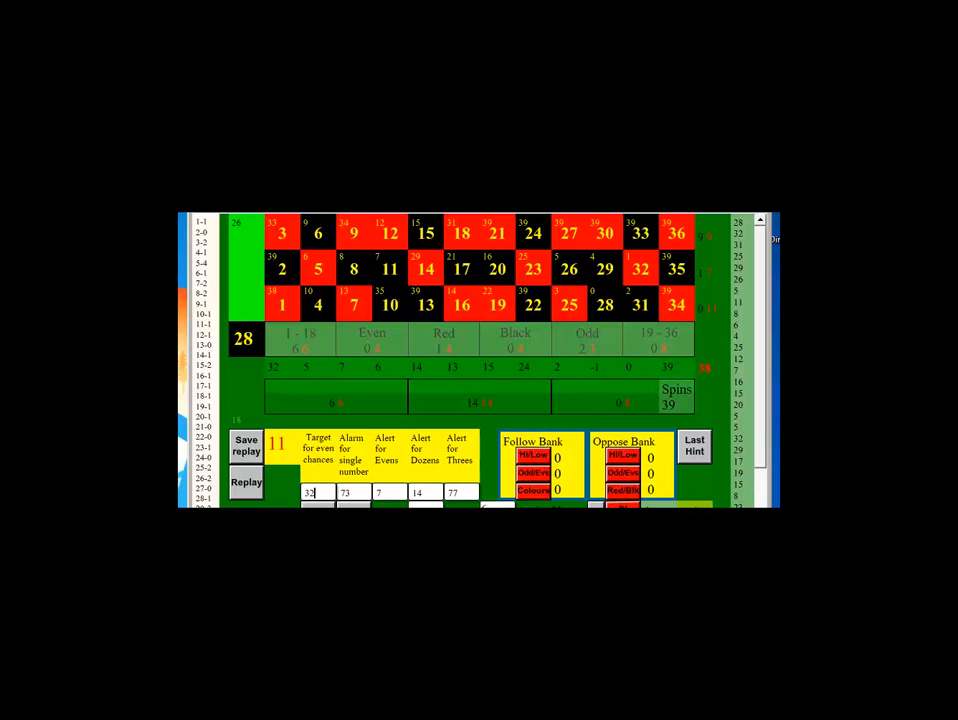
{"action": "mouse_move", "coordinate": [764, 452]}
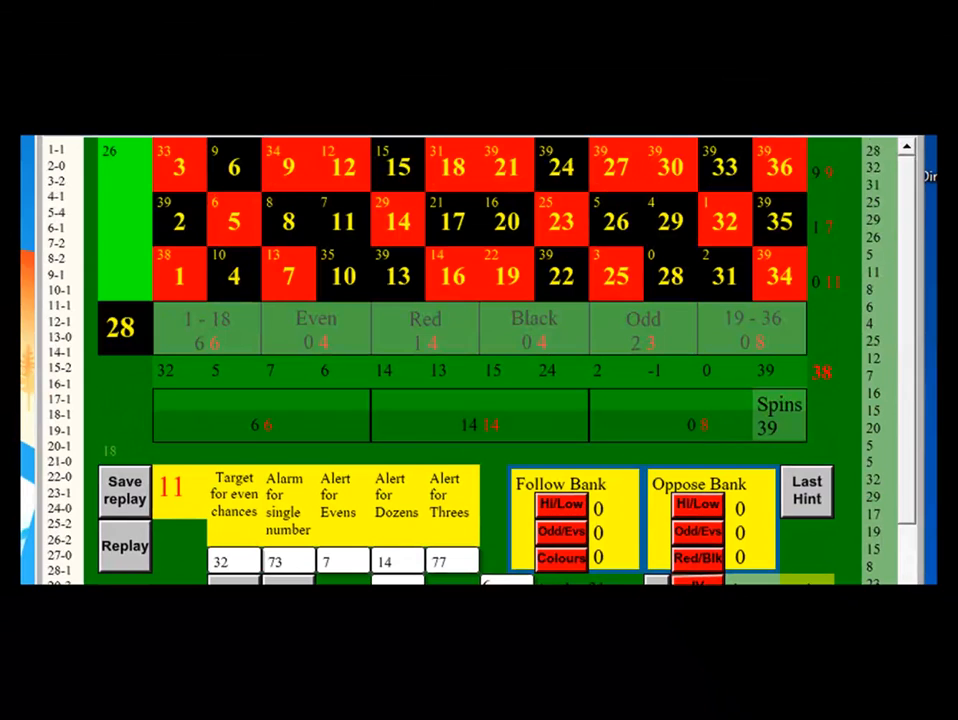
{"action": "mouse_move", "coordinate": [117, 222]}
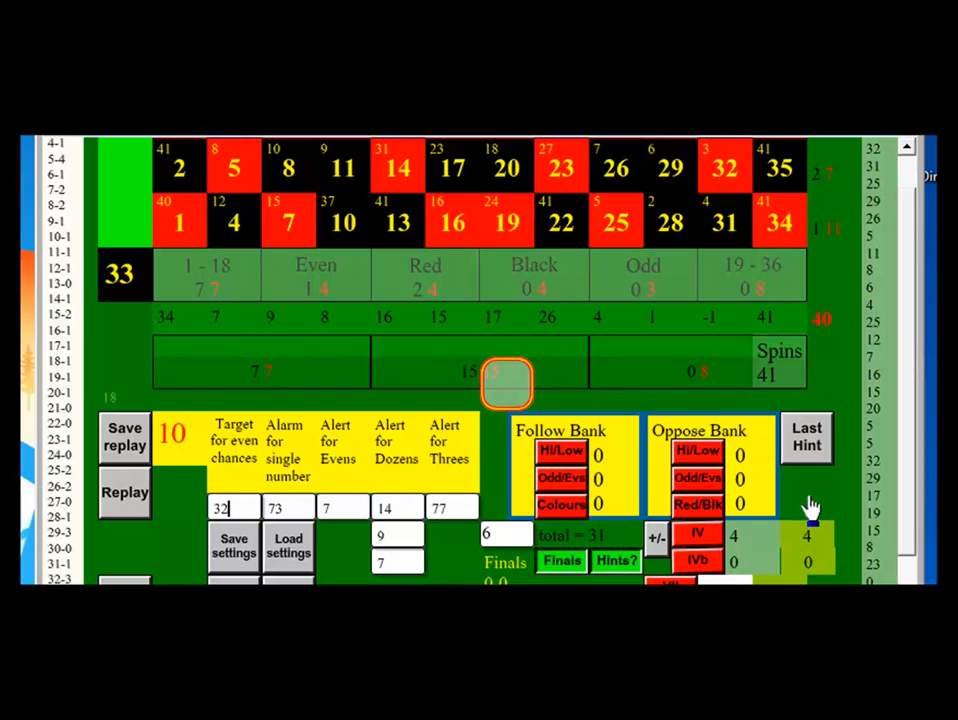
{"action": "mouse_move", "coordinate": [512, 397]}
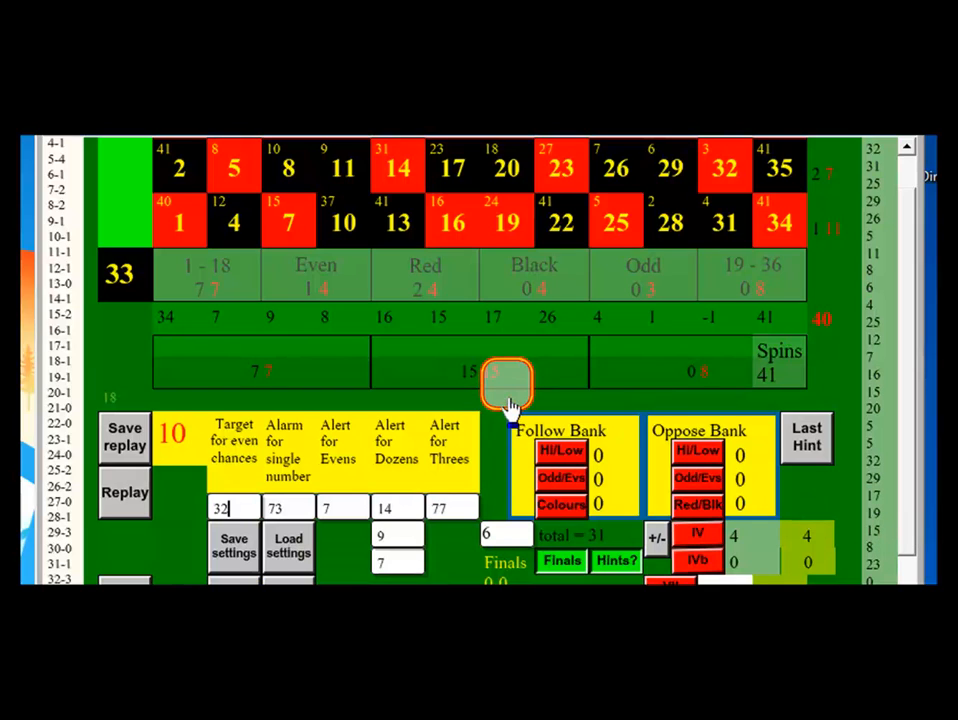
{"action": "mouse_move", "coordinate": [500, 385]}
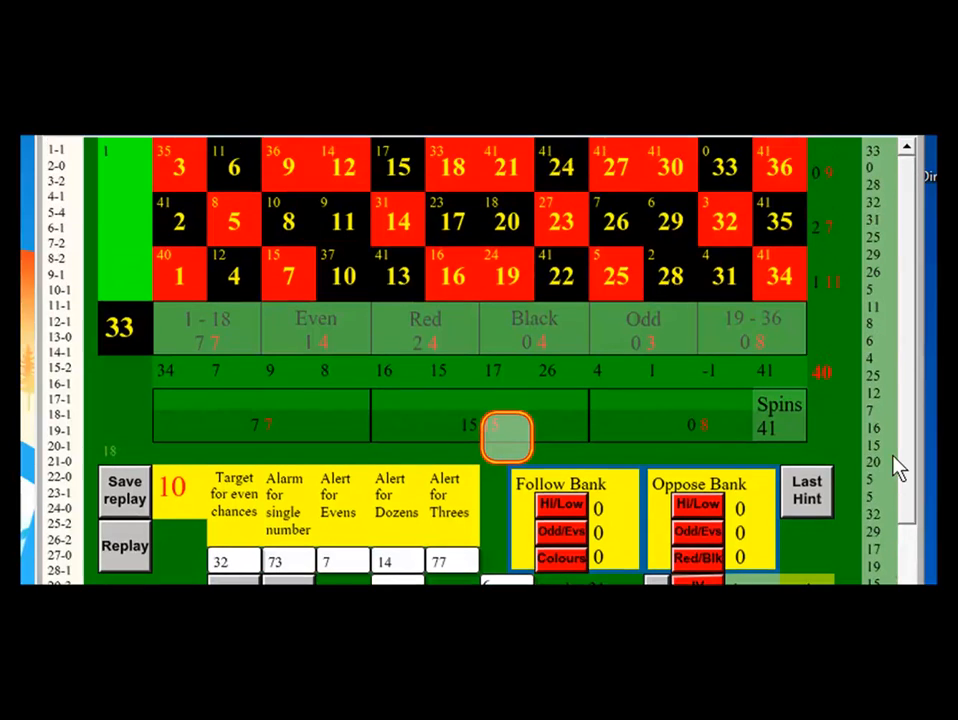
{"action": "mouse_move", "coordinate": [899, 415]}
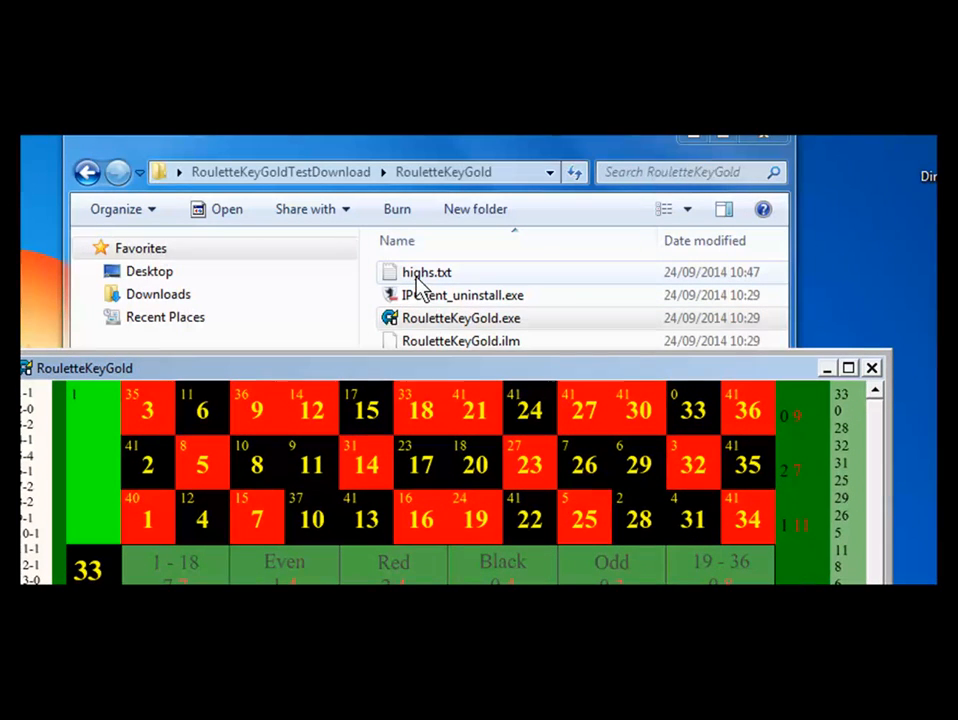
Step: Open the RouletteKeyGold folder inside RouletteKeyGoldTestDownload to show highs.txt and program files
{"action": "double_click", "coordinate": [425, 272]}
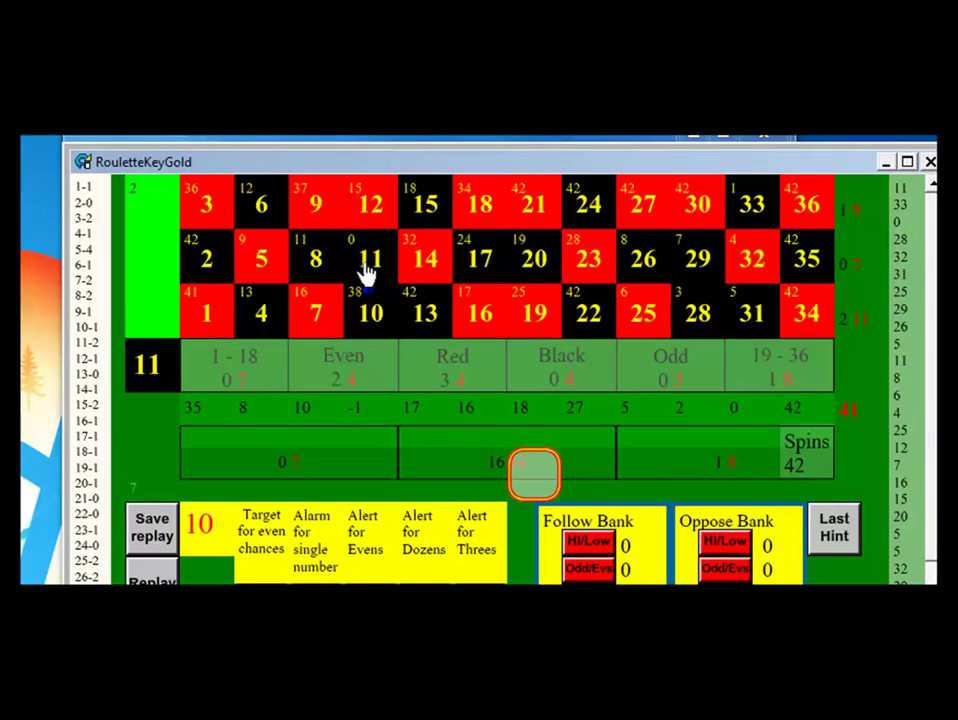
{"action": "mouse_move", "coordinate": [600, 325]}
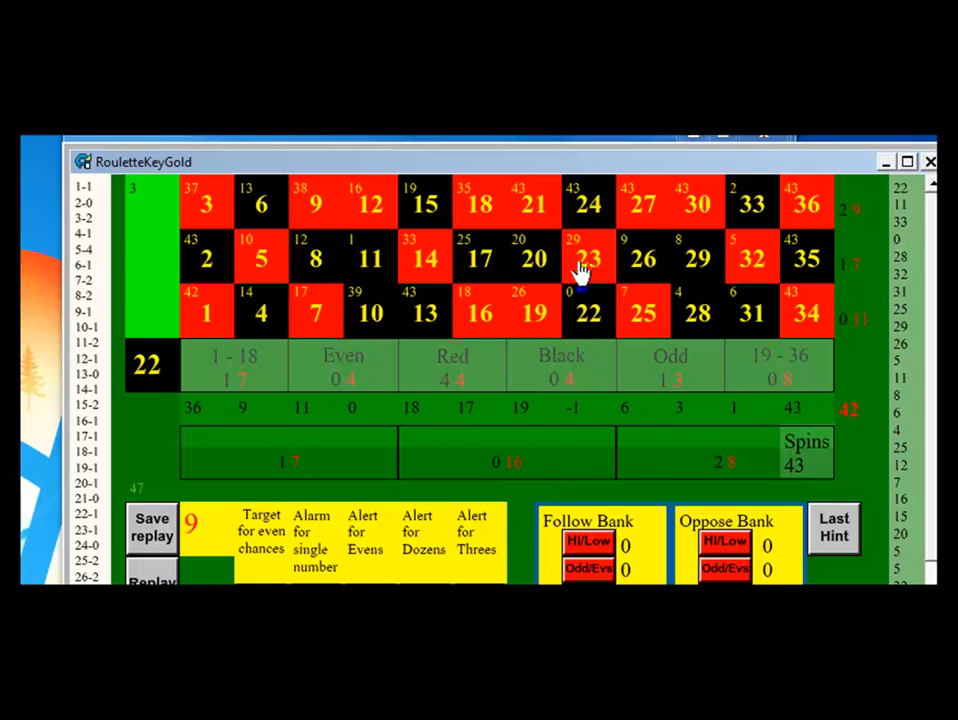
{"action": "mouse_move", "coordinate": [418, 330]}
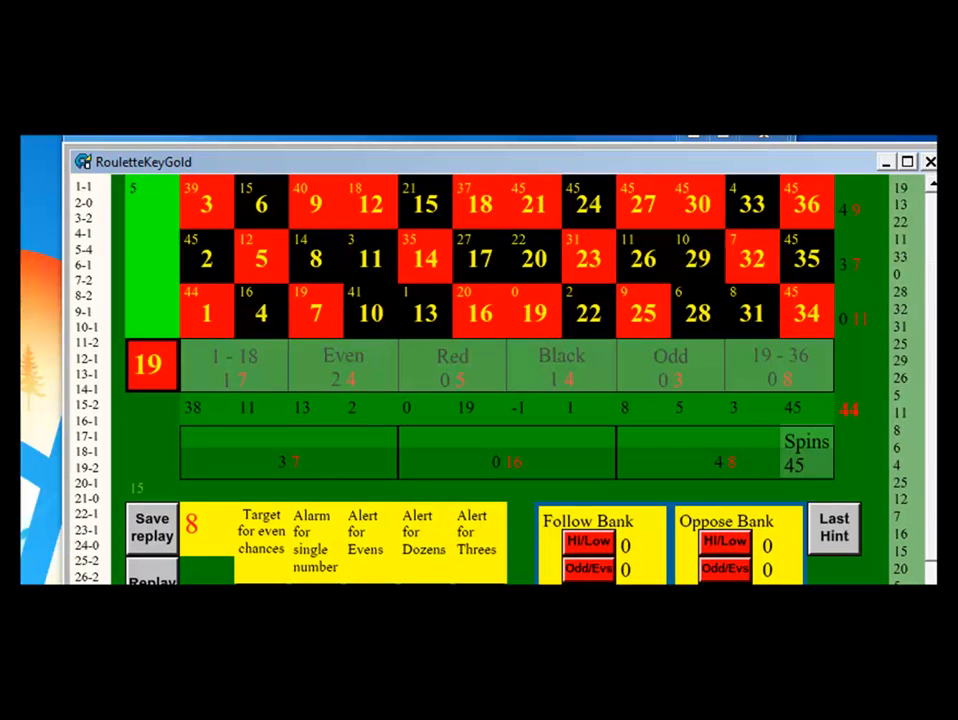
{"action": "mouse_move", "coordinate": [640, 315]}
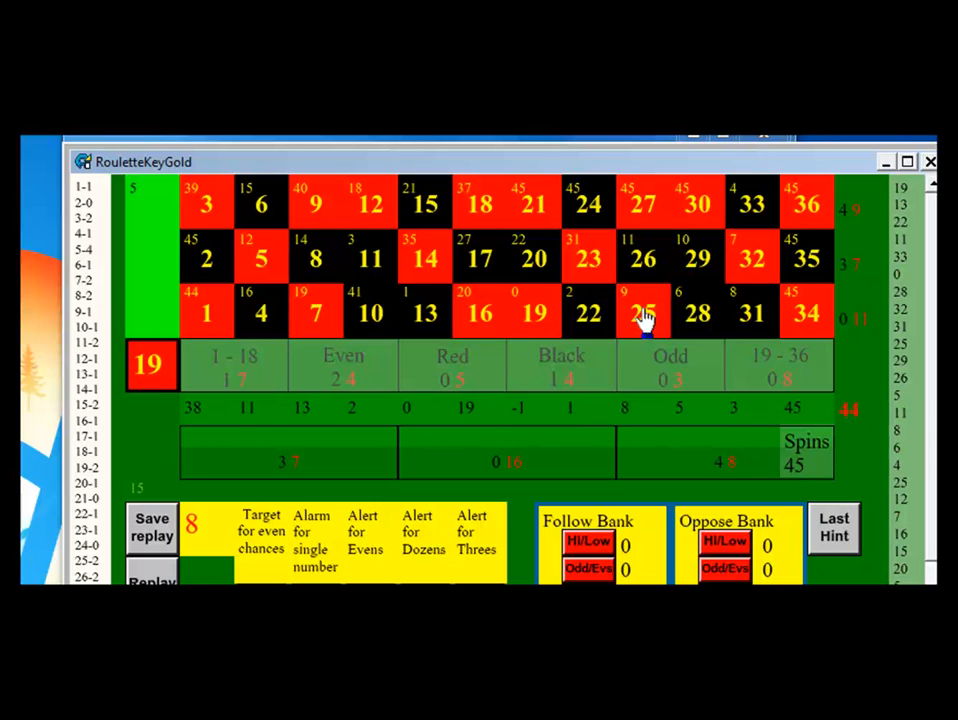
Step: Enter 28 as the 46th spin, flagging finals 4, 14, 24 and 34
{"action": "left_click", "coordinate": [697, 313]}
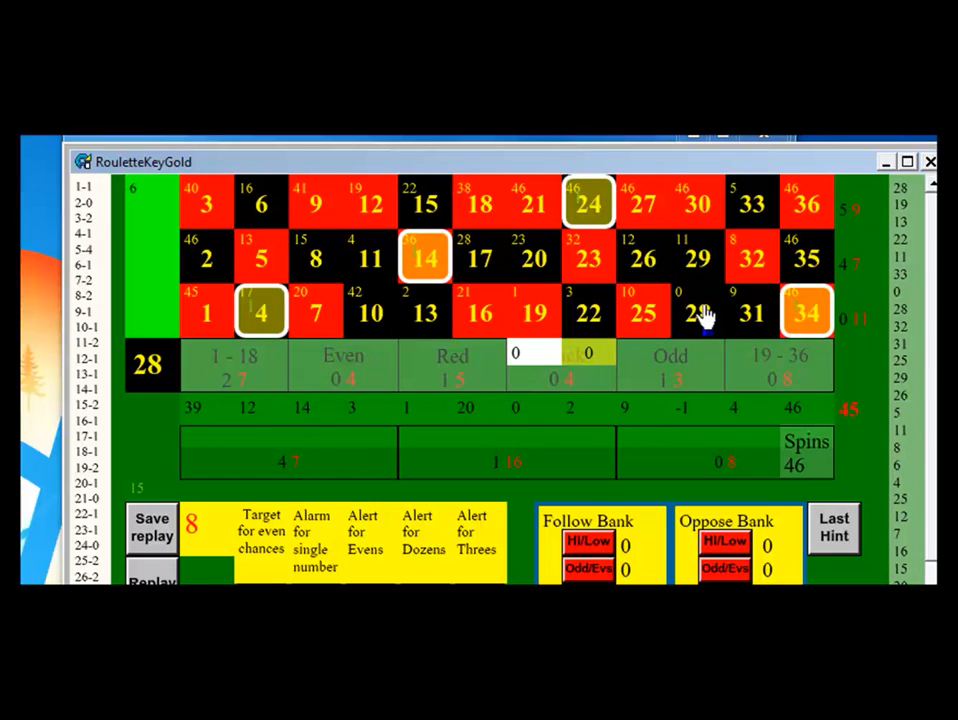
{"action": "mouse_move", "coordinate": [517, 354]}
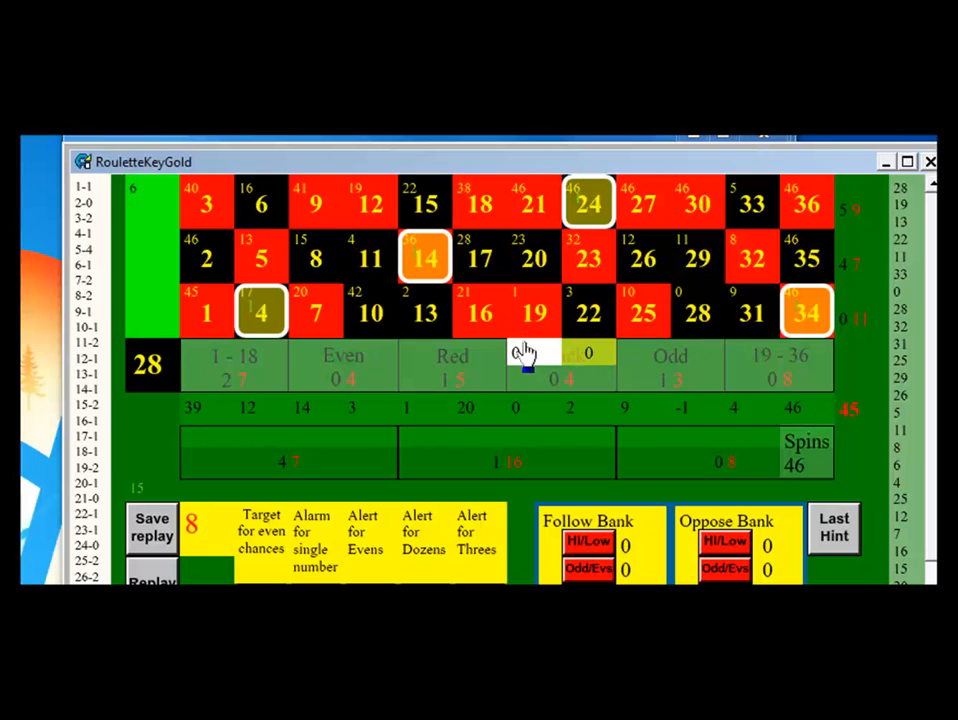
{"action": "mouse_move", "coordinate": [590, 355]}
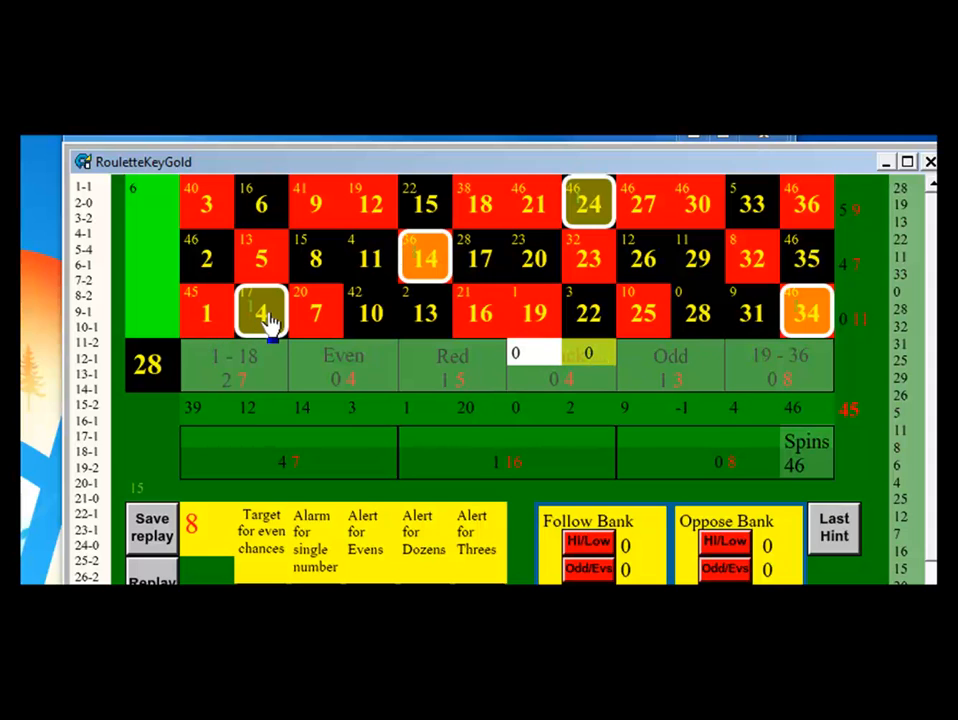
{"action": "mouse_move", "coordinate": [263, 332]}
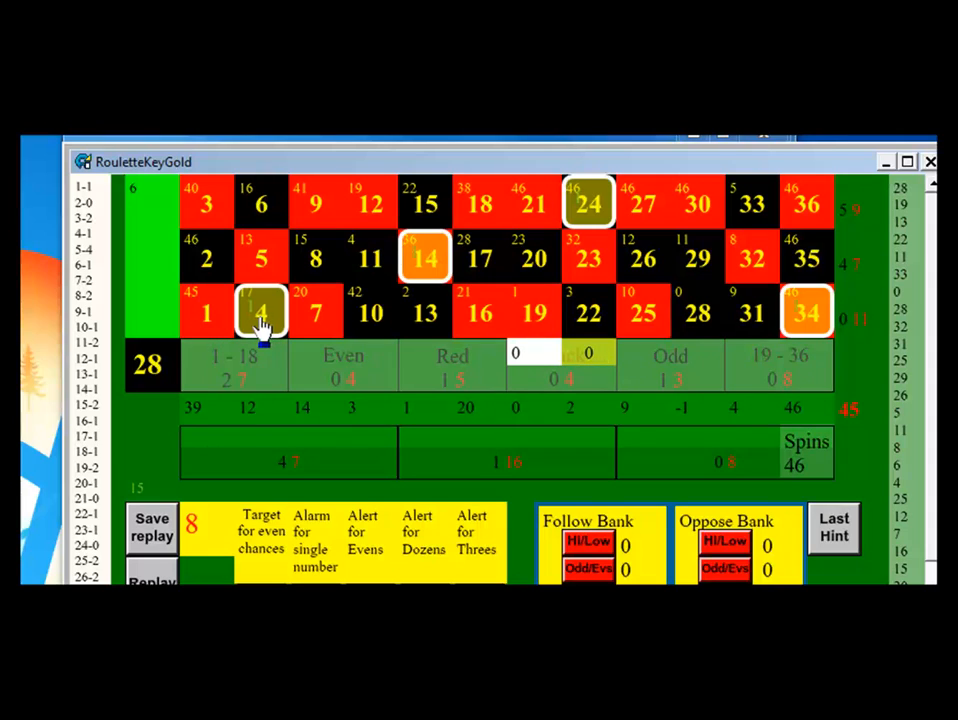
{"action": "mouse_move", "coordinate": [546, 298]}
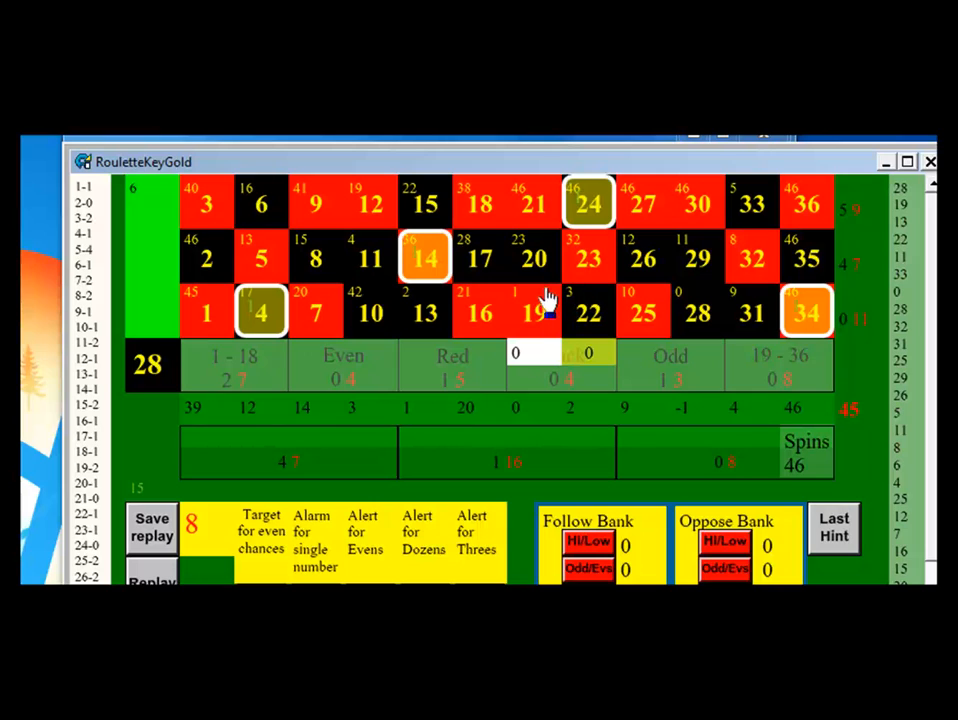
{"action": "mouse_move", "coordinate": [528, 258]}
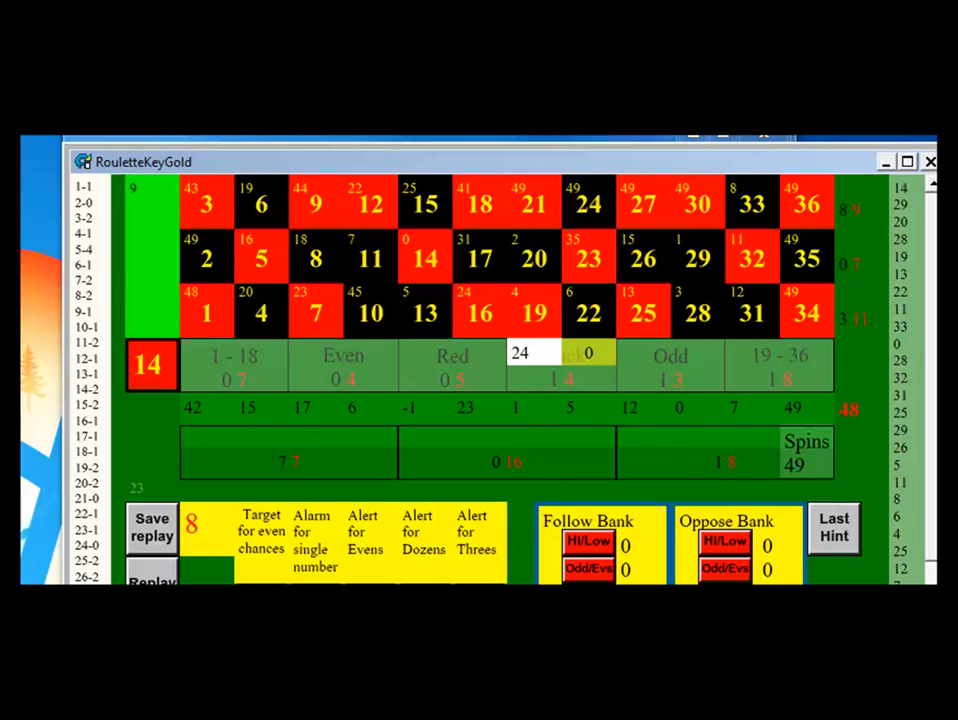
{"action": "mouse_move", "coordinate": [152, 542]}
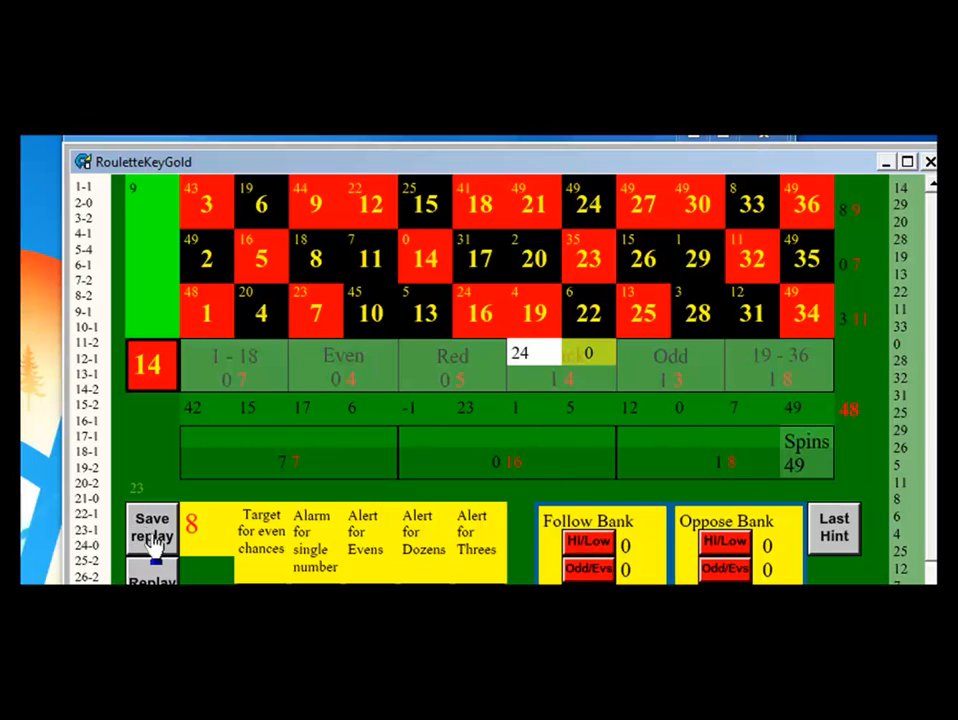
{"action": "mouse_move", "coordinate": [308, 173]}
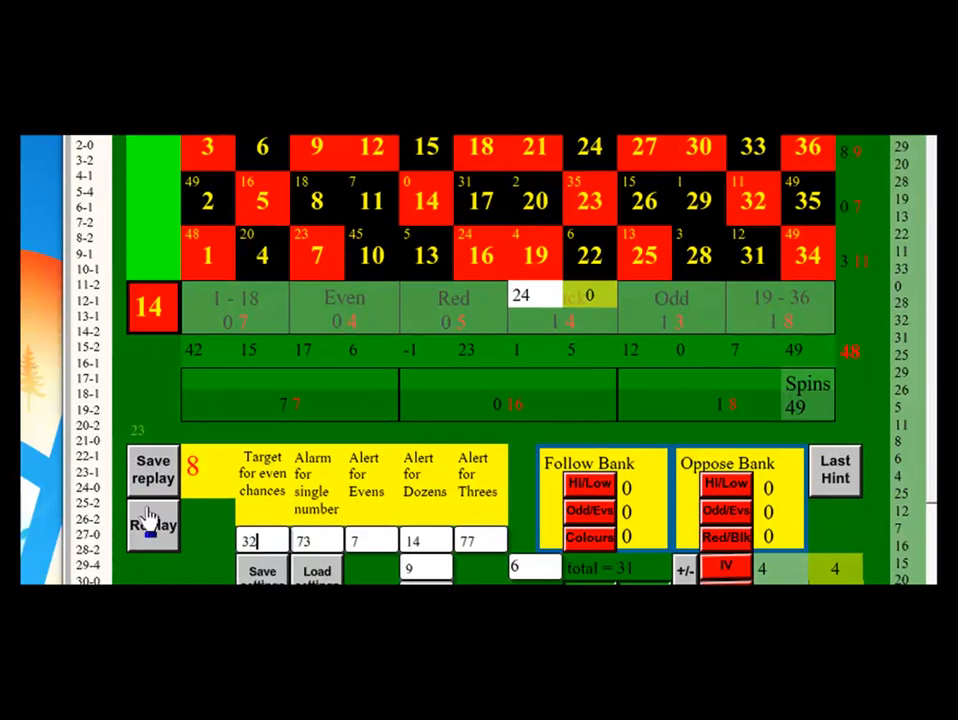
{"action": "mouse_move", "coordinate": [151, 525]}
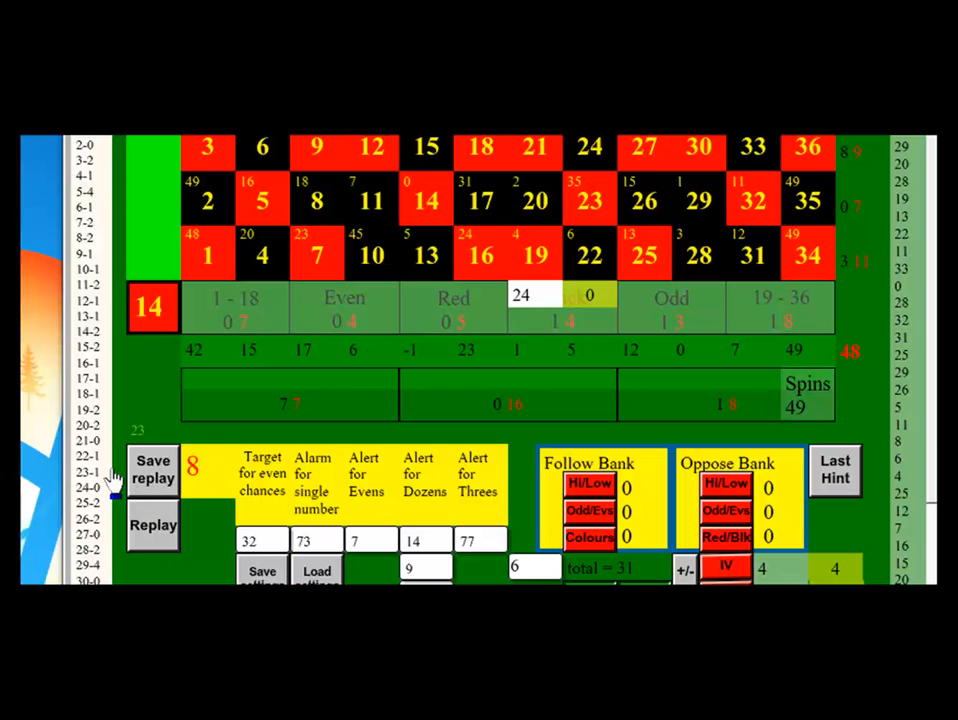
{"action": "mouse_move", "coordinate": [690, 393]}
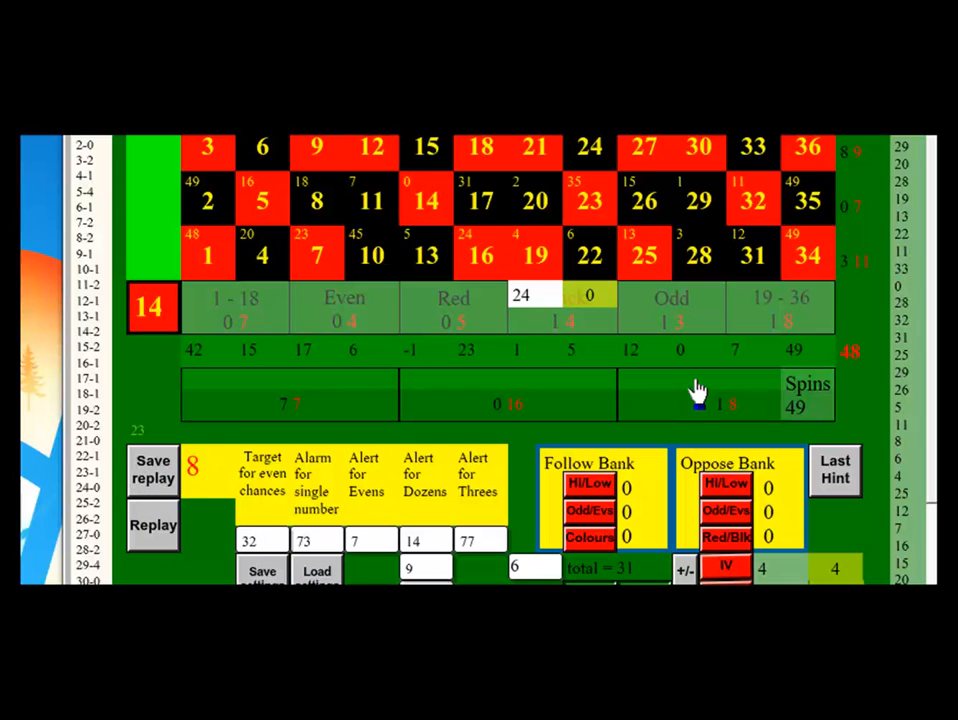
{"action": "mouse_move", "coordinate": [695, 388]}
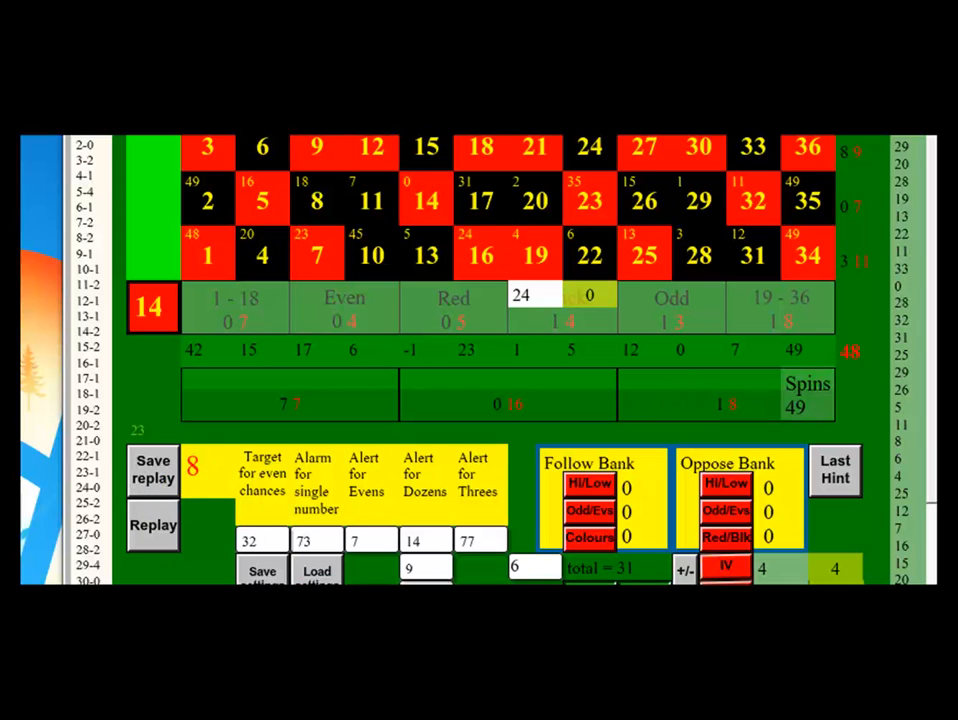